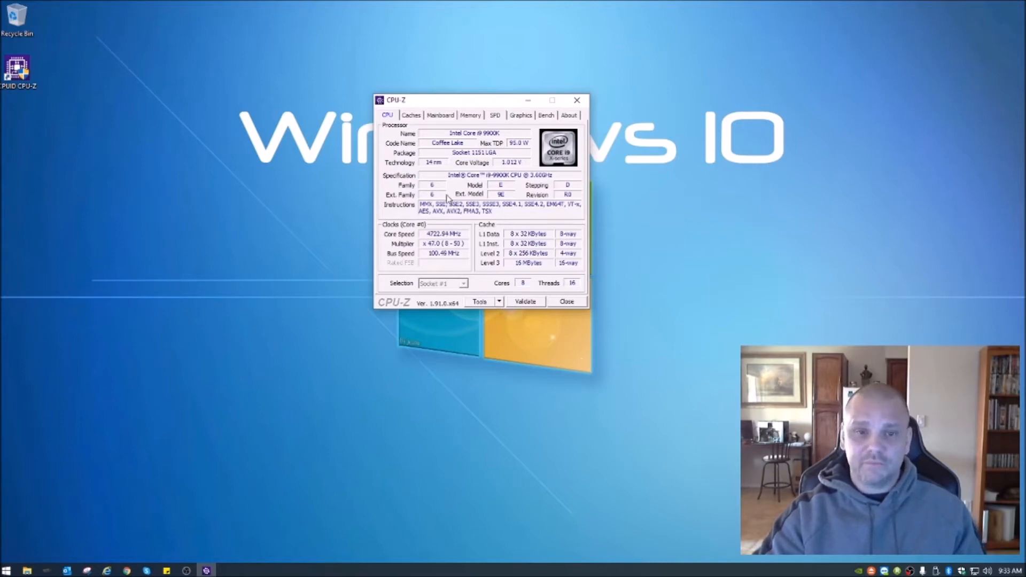
Show the motherboard details: ASUS ROG Maximus XI Hero, Z390 chipset, BIOS 1401
click(439, 115)
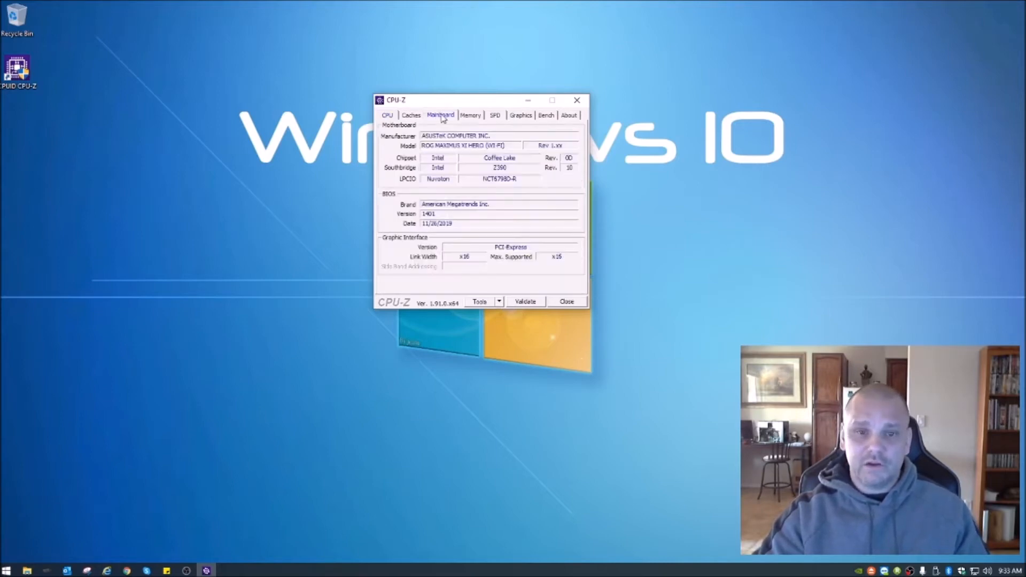
mouse_move(535, 195)
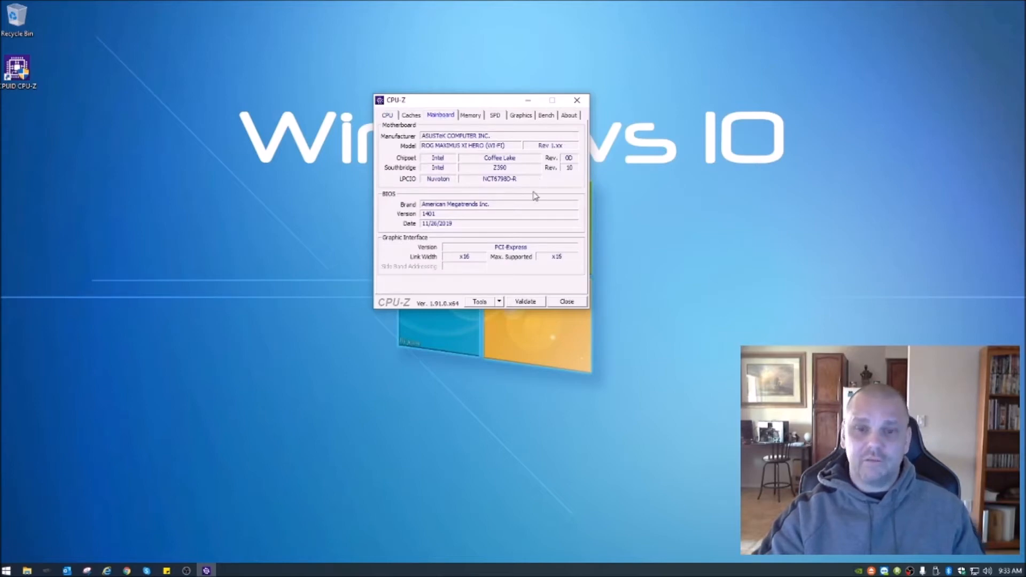
mouse_move(491, 206)
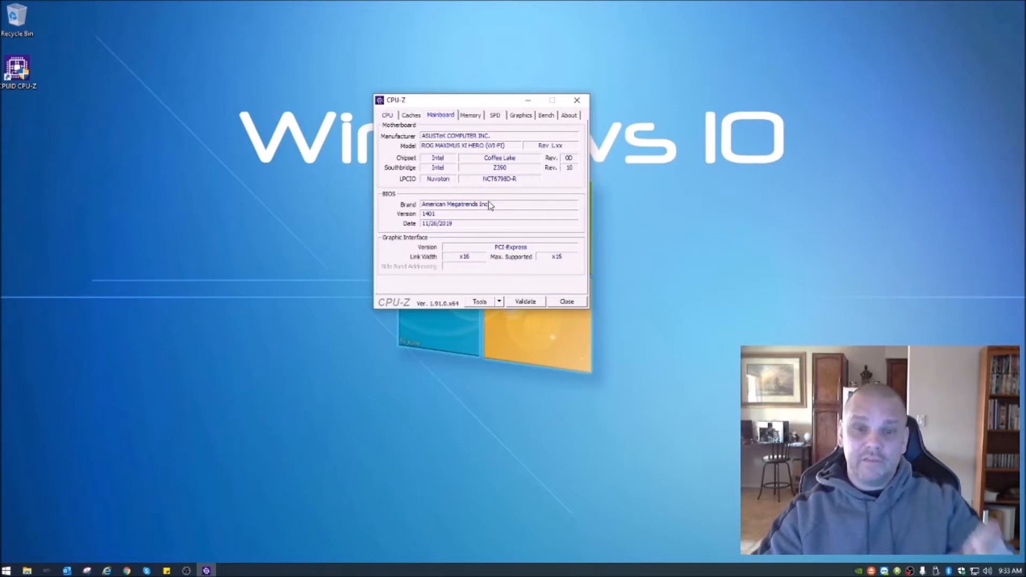
mouse_move(461, 219)
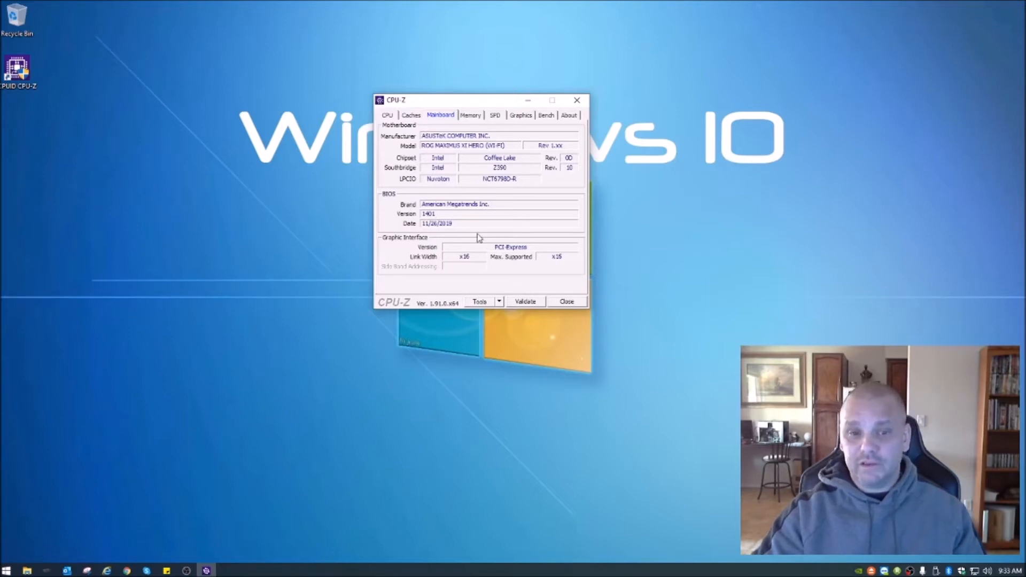
mouse_move(498, 231)
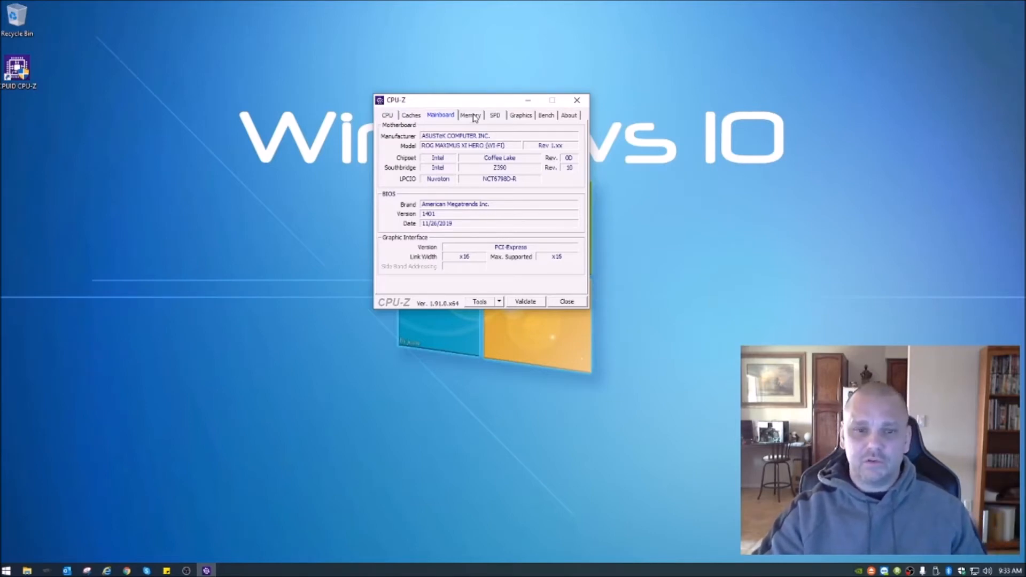
Read the DRAM frequency of 1071.7 MHz in the memory details, then close CPU-Z
click(470, 115)
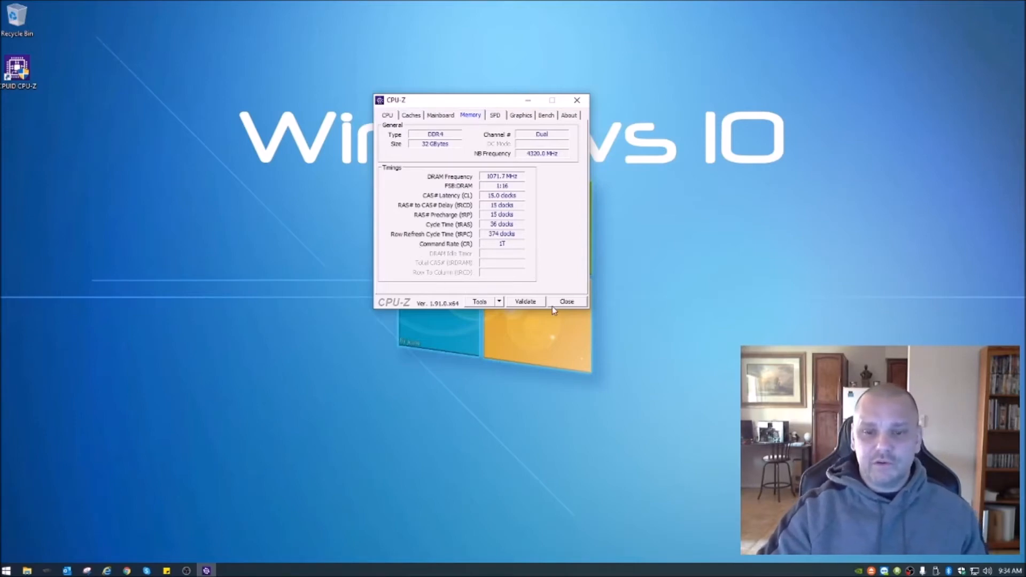
click(567, 302)
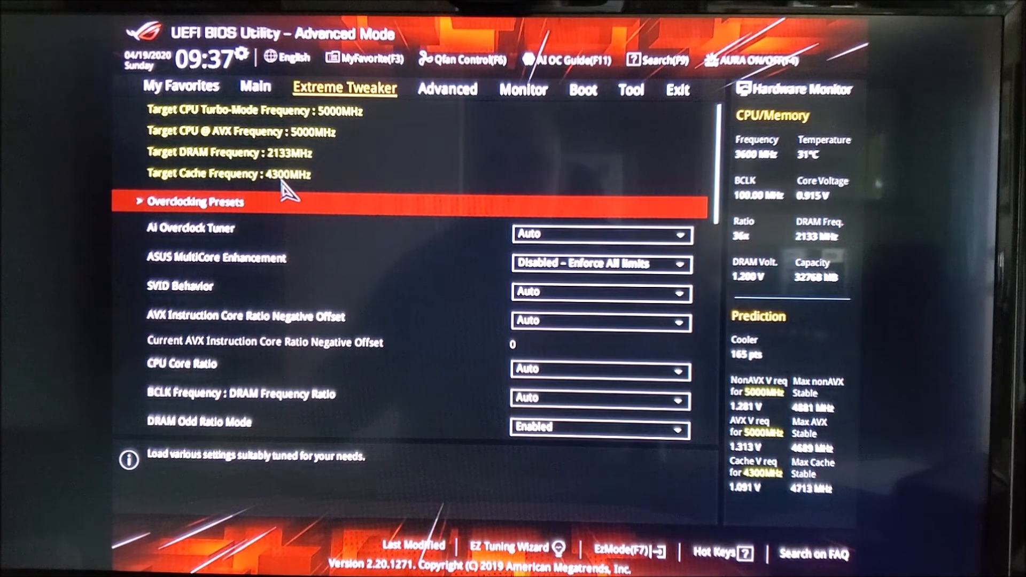
mouse_move(314, 167)
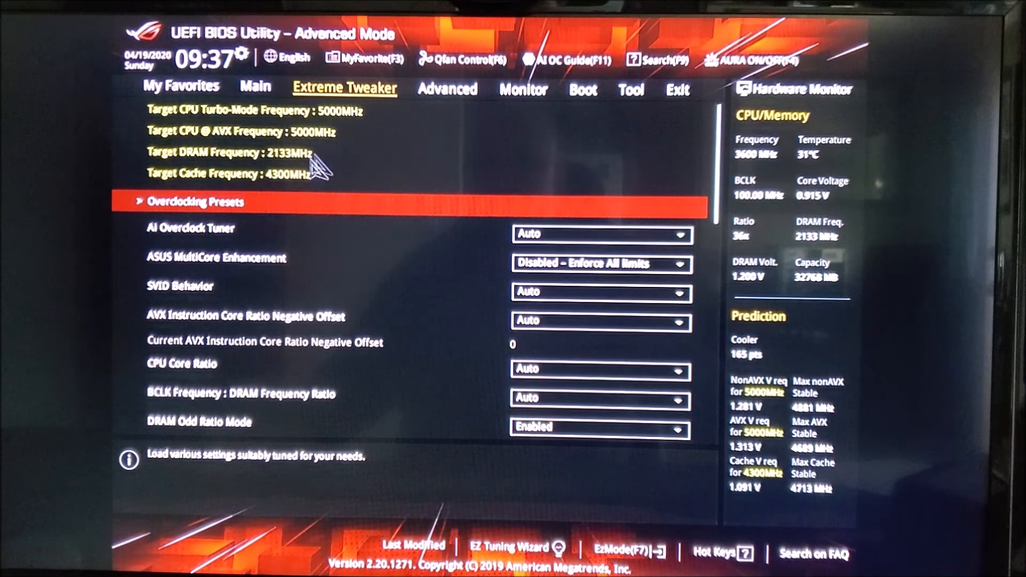
mouse_move(445, 138)
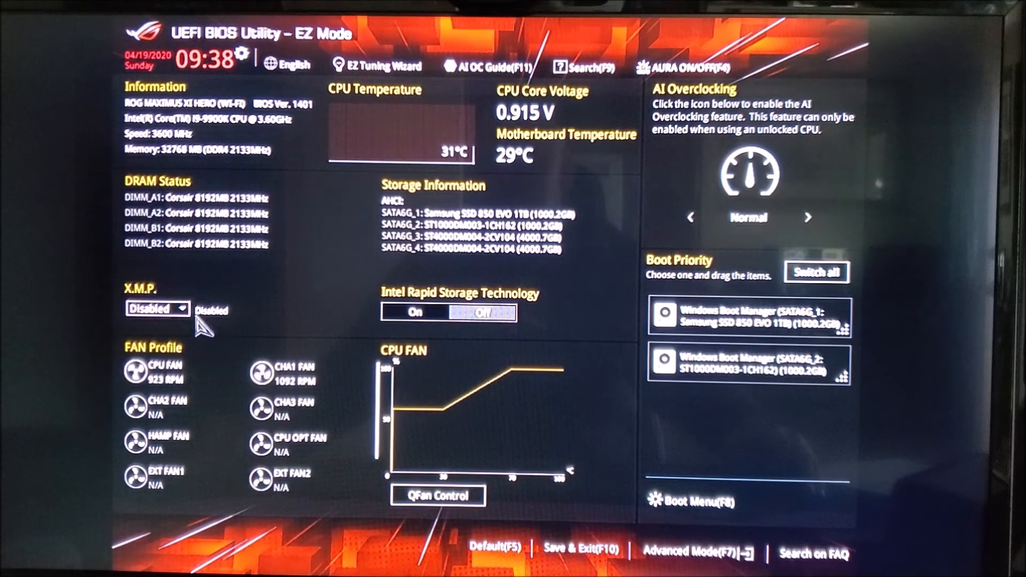
click(157, 309)
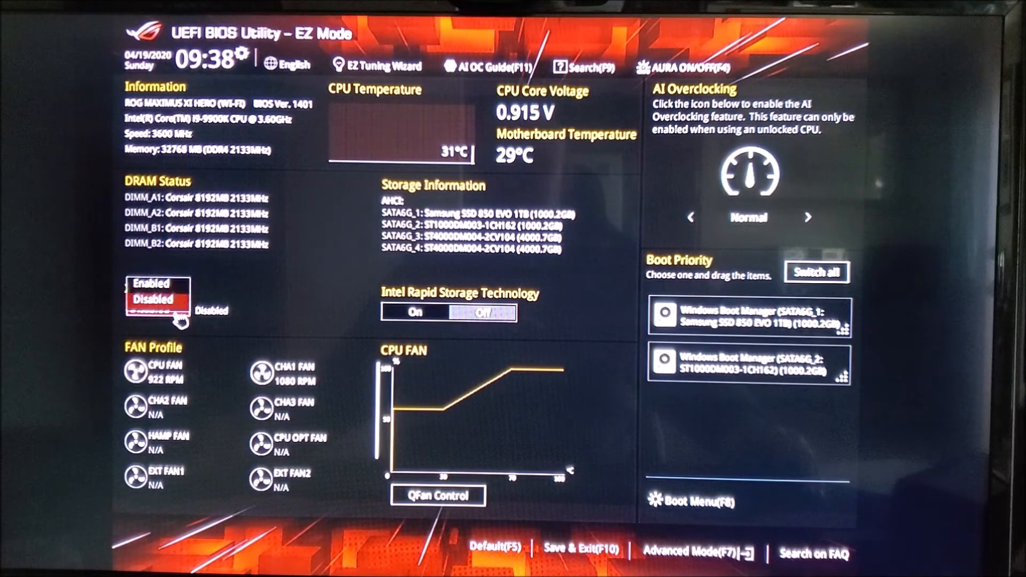
click(151, 284)
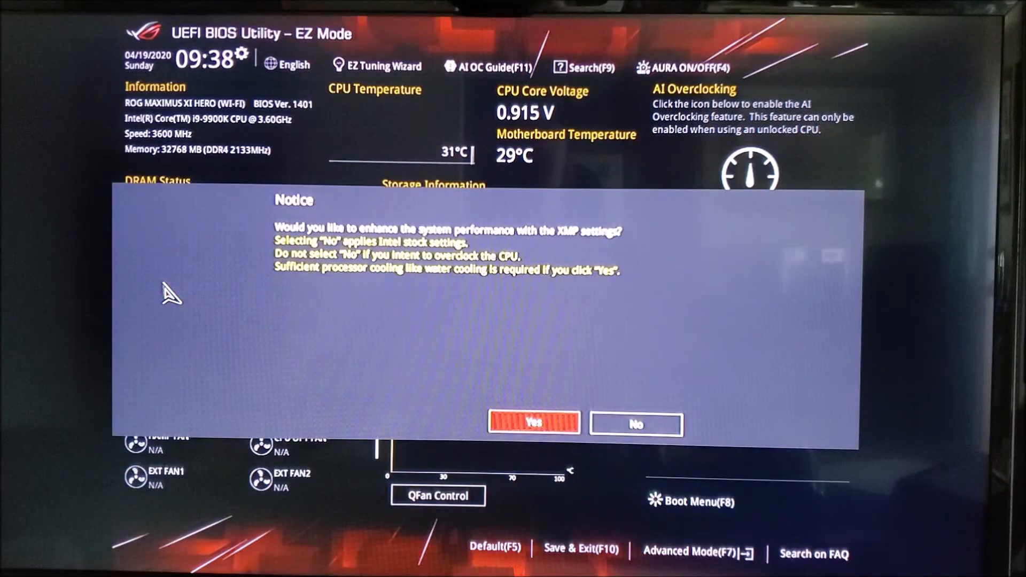
mouse_move(411, 349)
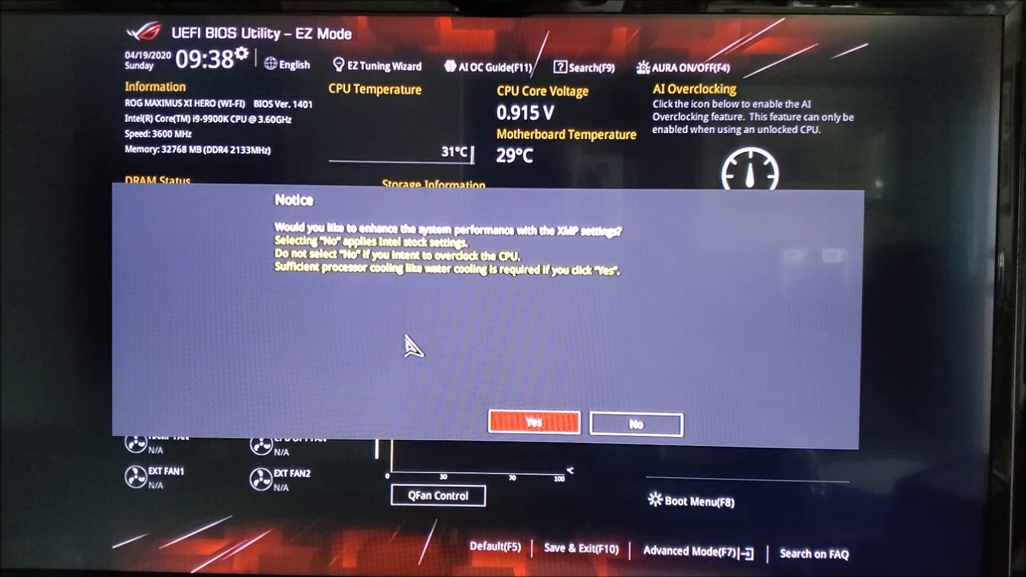
mouse_move(411, 313)
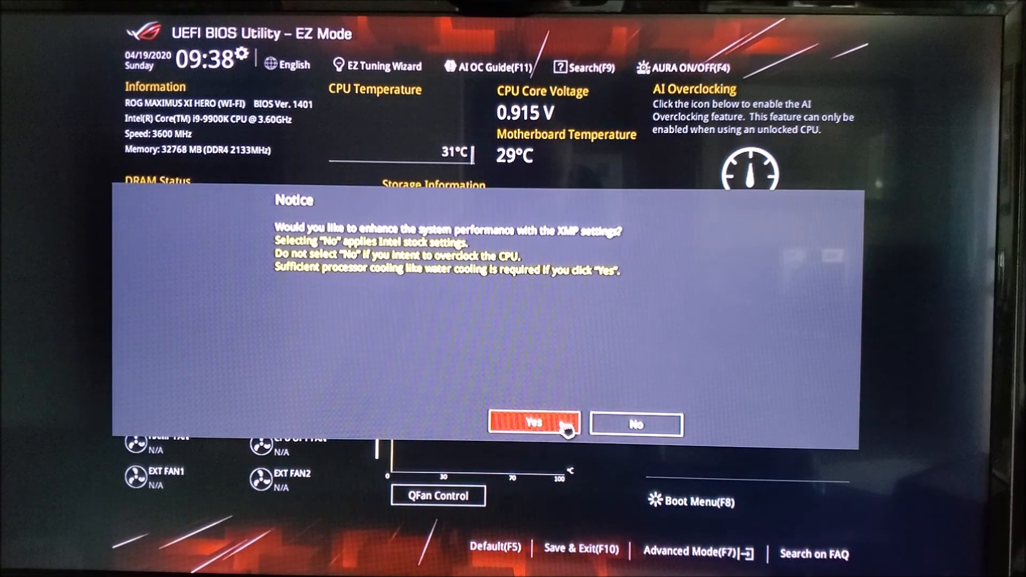
click(533, 425)
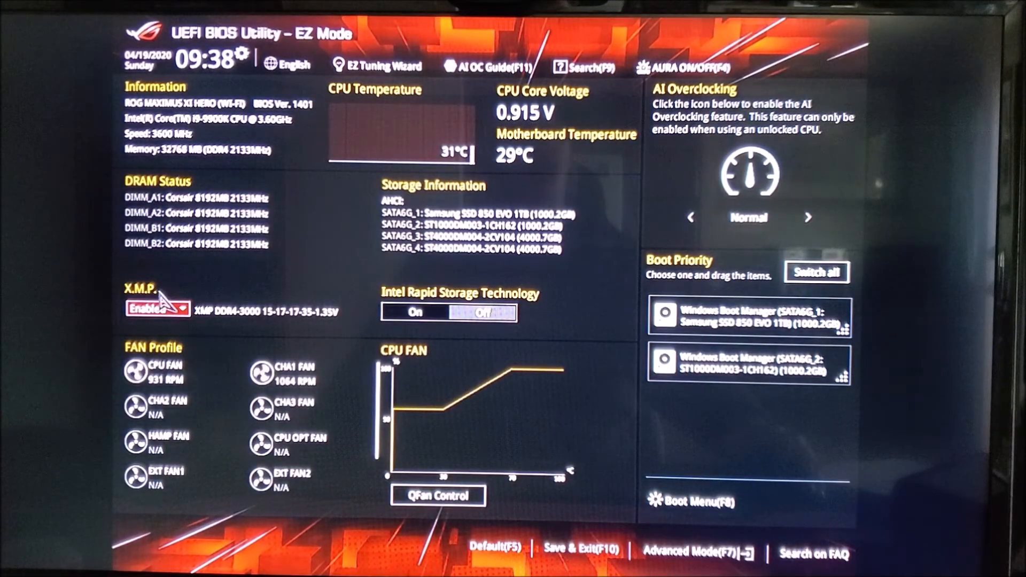
mouse_move(258, 282)
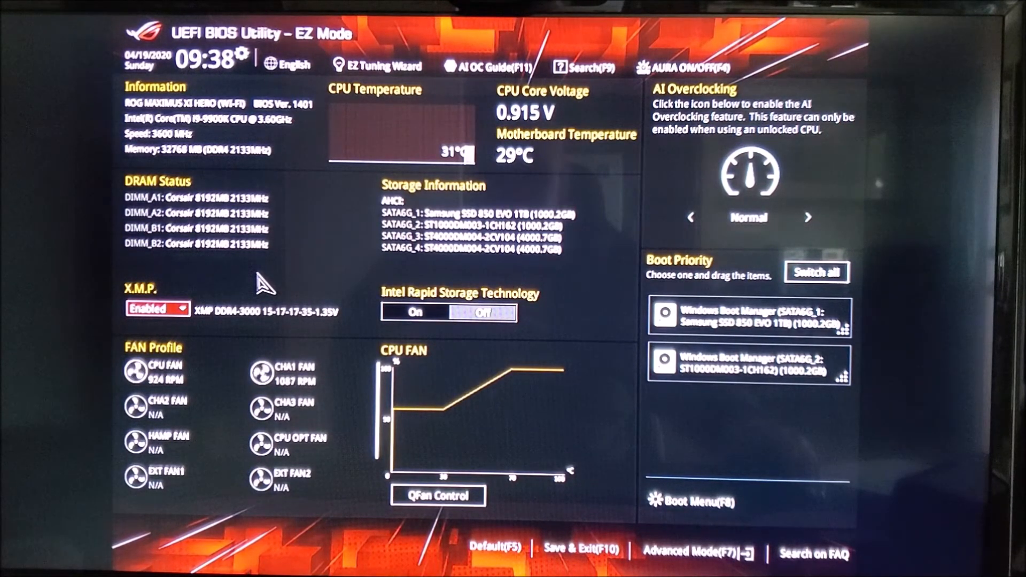
mouse_move(247, 271)
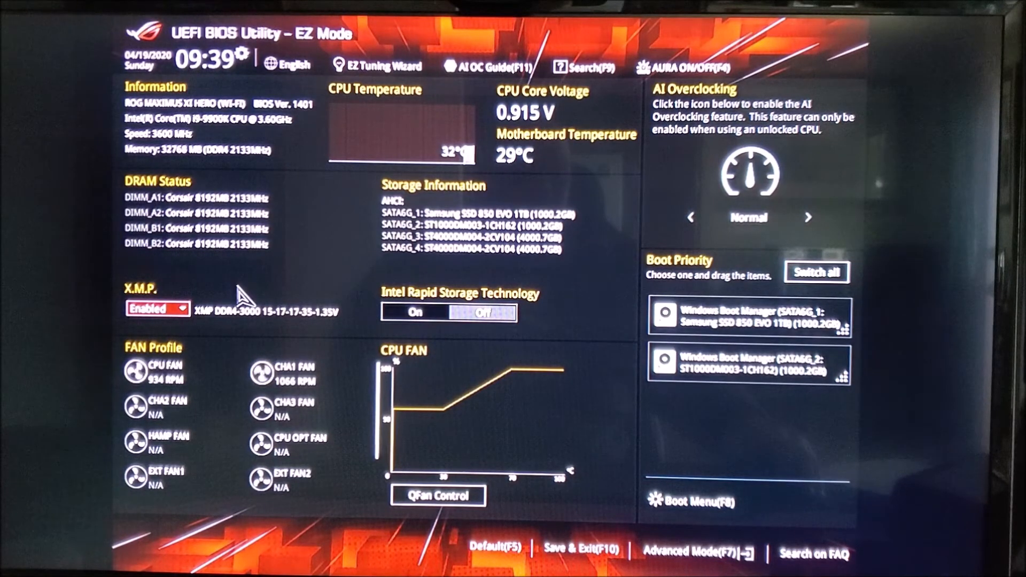
mouse_move(219, 274)
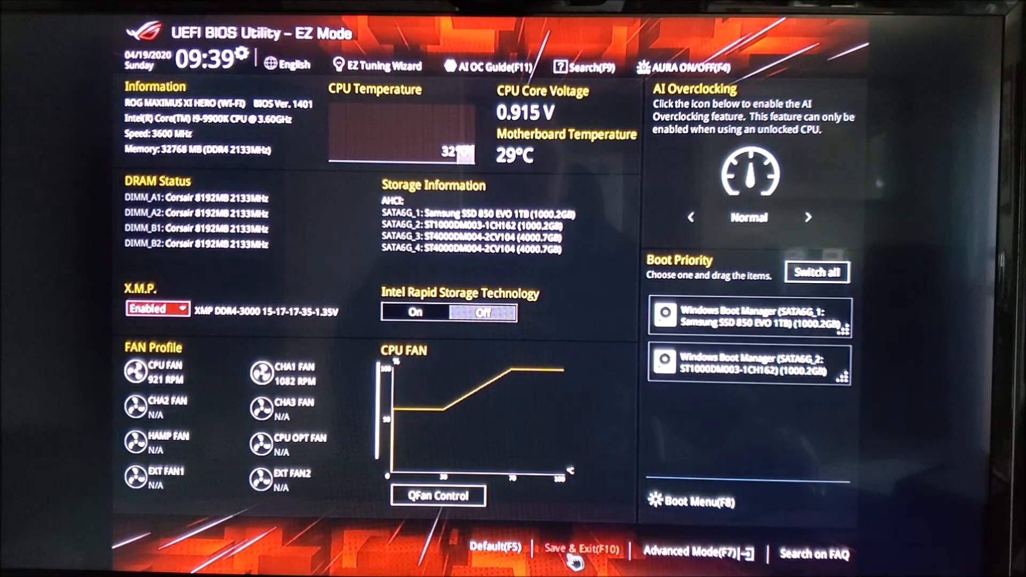
Save the XMP changes via Save & Exit (F10) and reset the PC into Windows
click(581, 549)
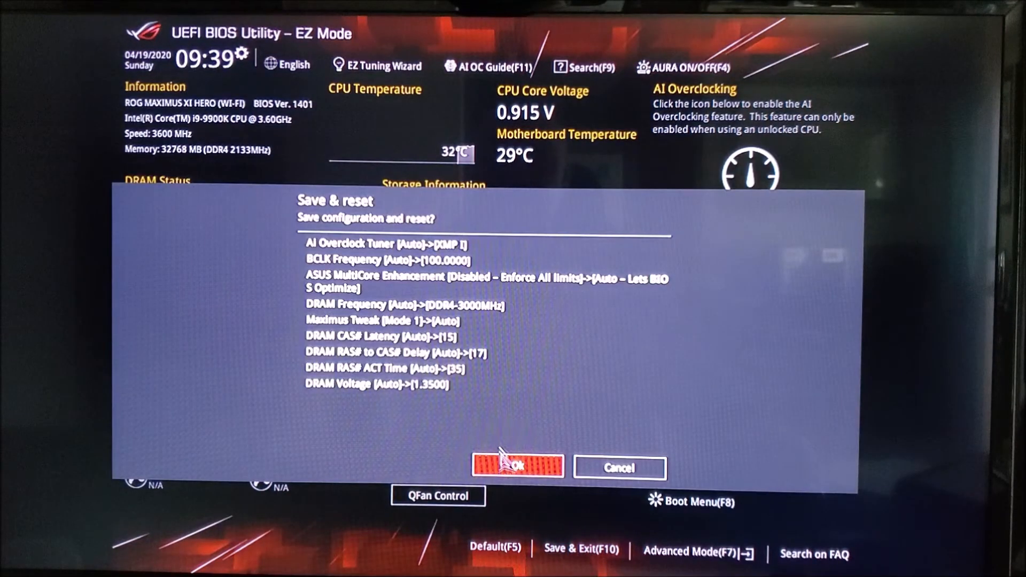
mouse_move(536, 475)
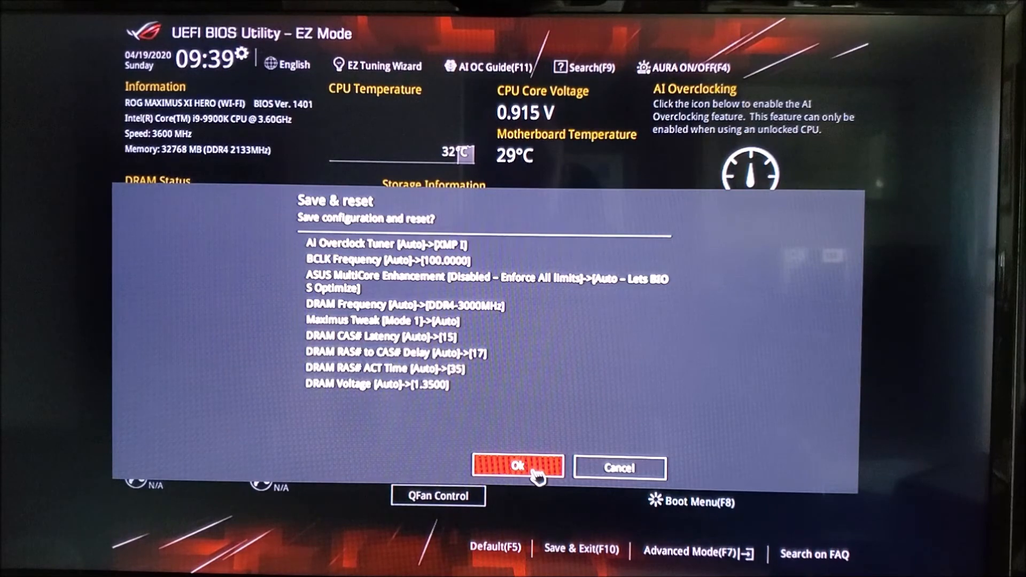
click(517, 467)
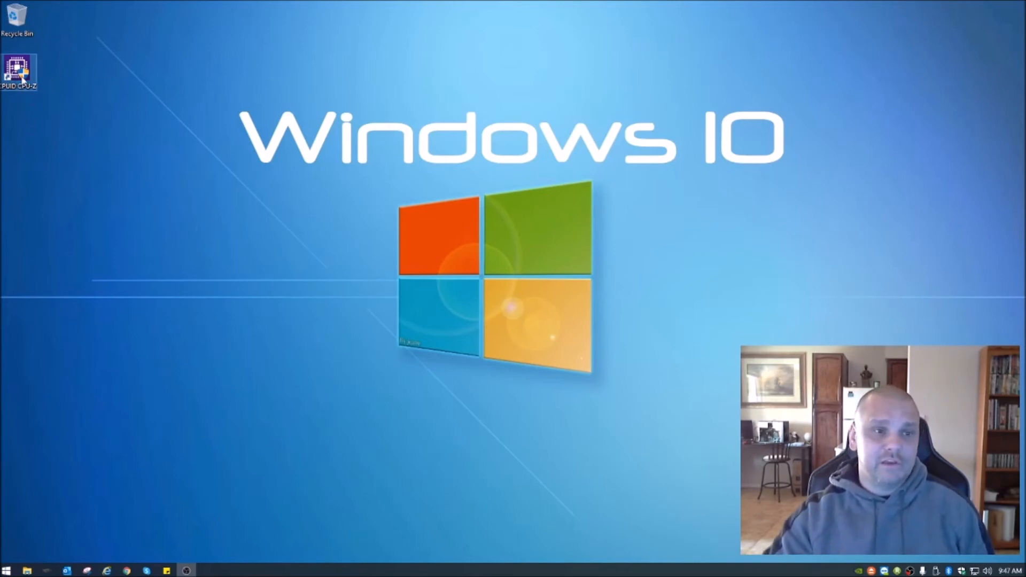
Launch CPU-Z from its desktop shortcut after the reboot
double_click(18, 70)
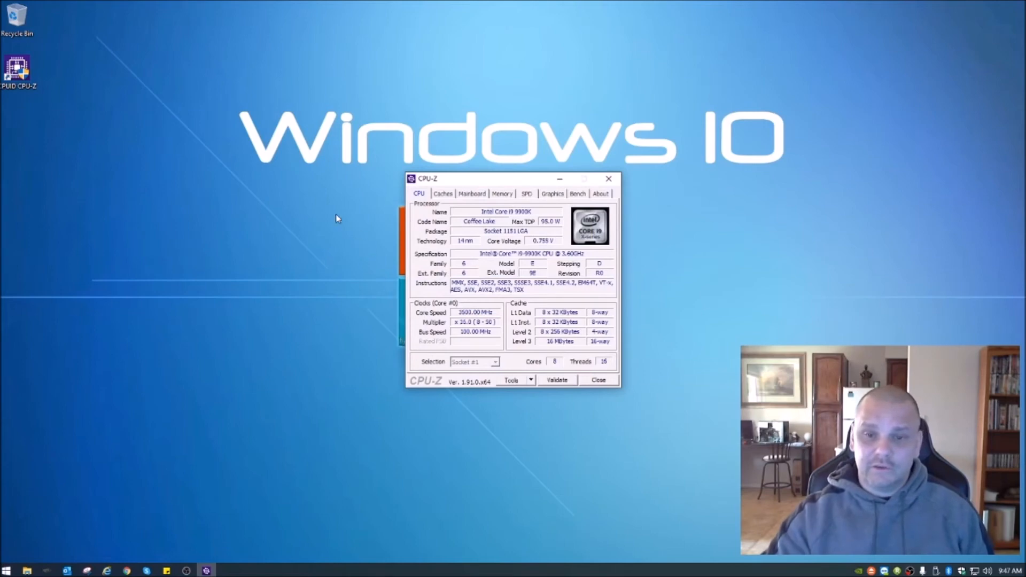
Show the memory details now reading DRAM frequency 1499.6 MHz with 15-17-17-35 timings
click(502, 194)
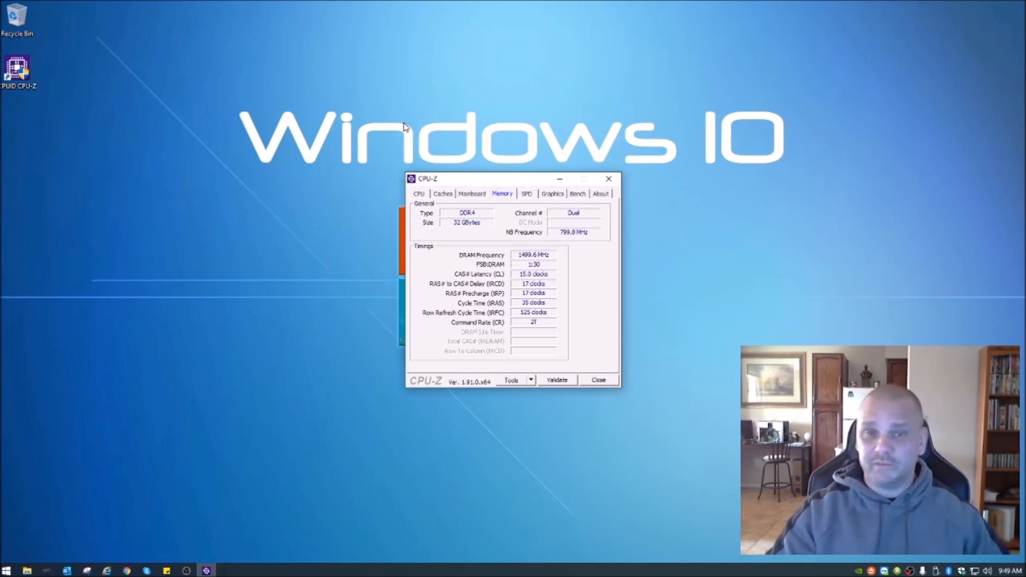
mouse_move(607, 326)
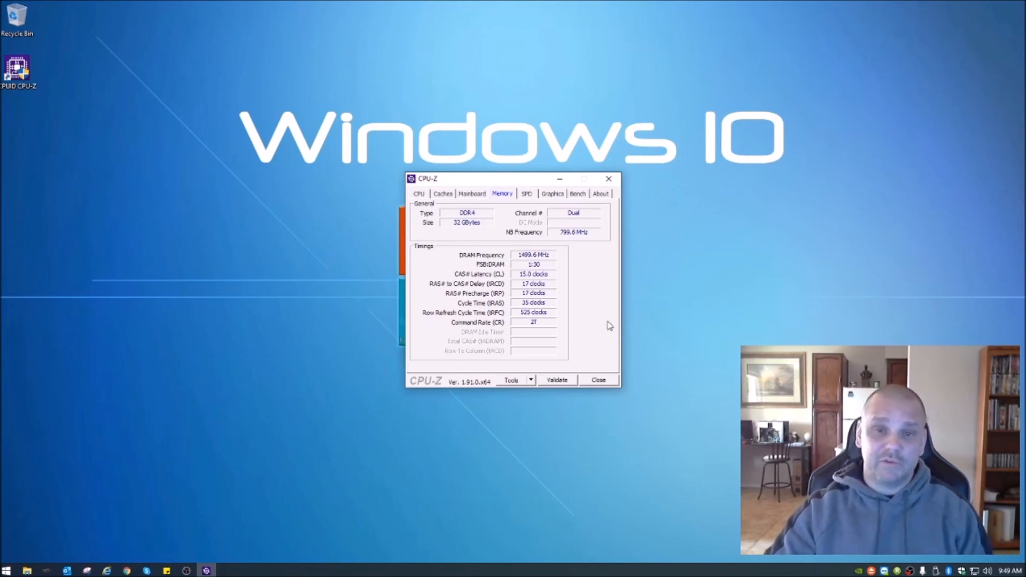